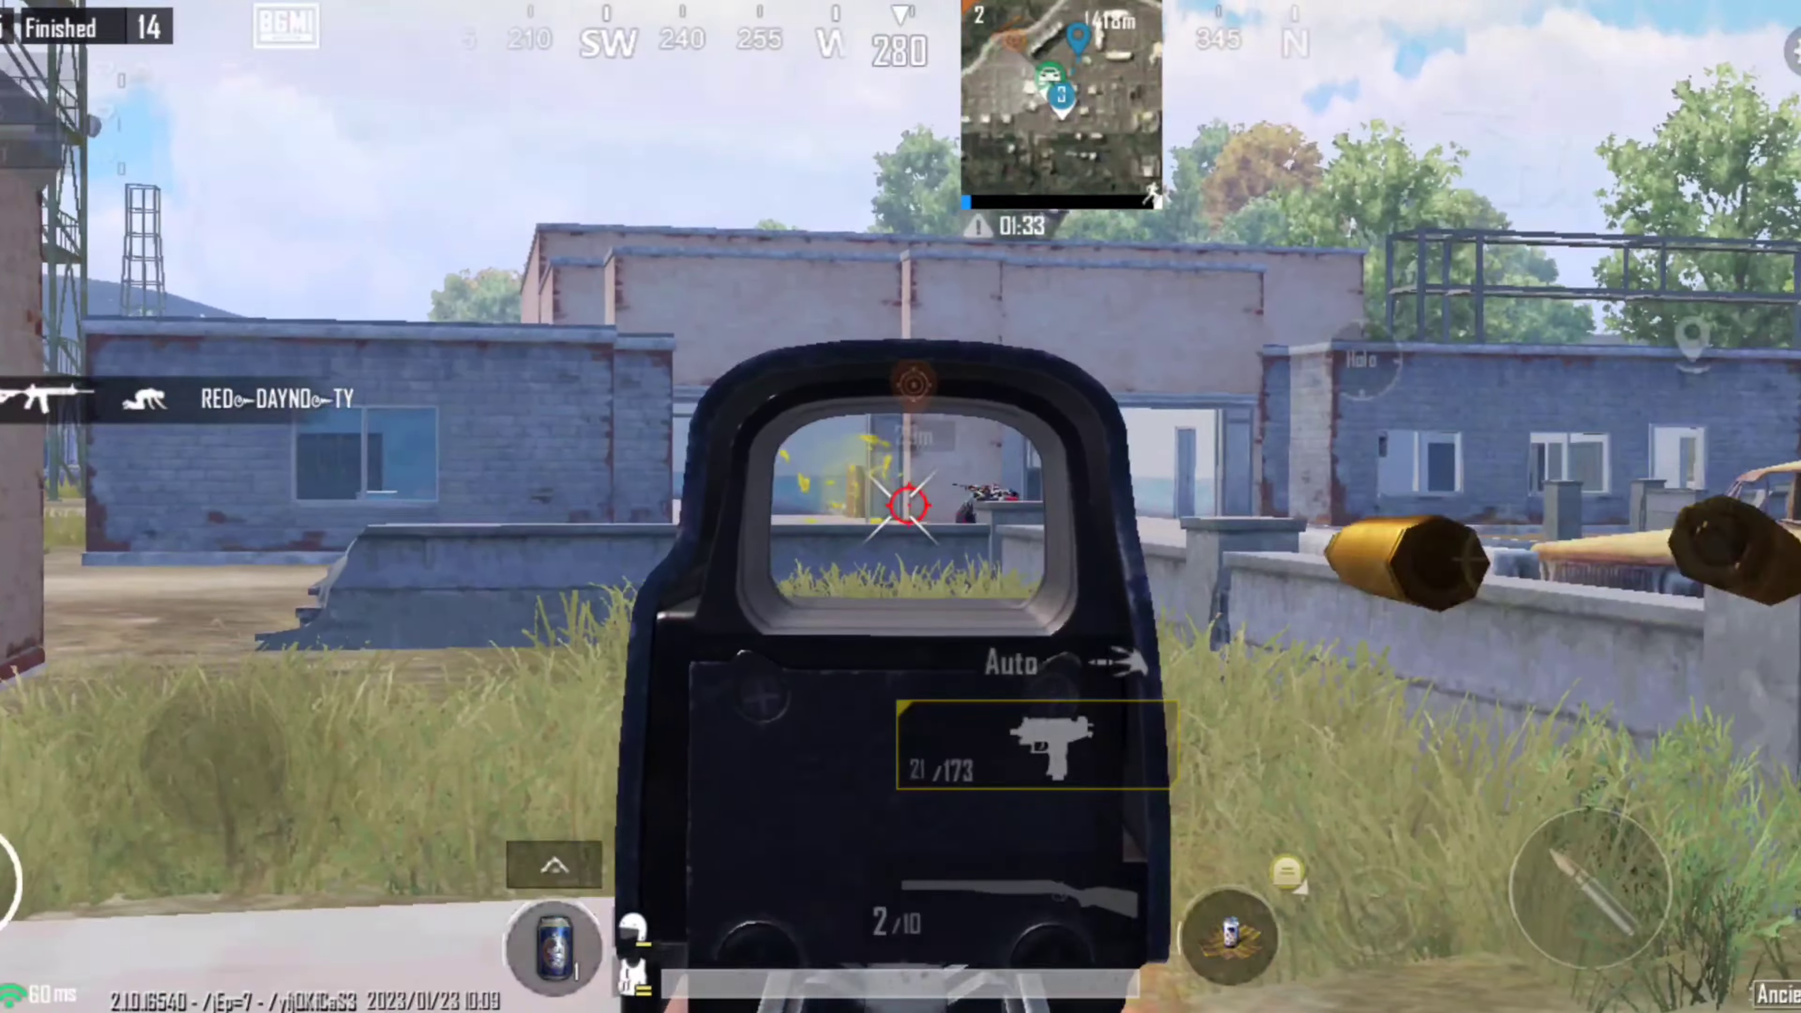
left_click(626, 942)
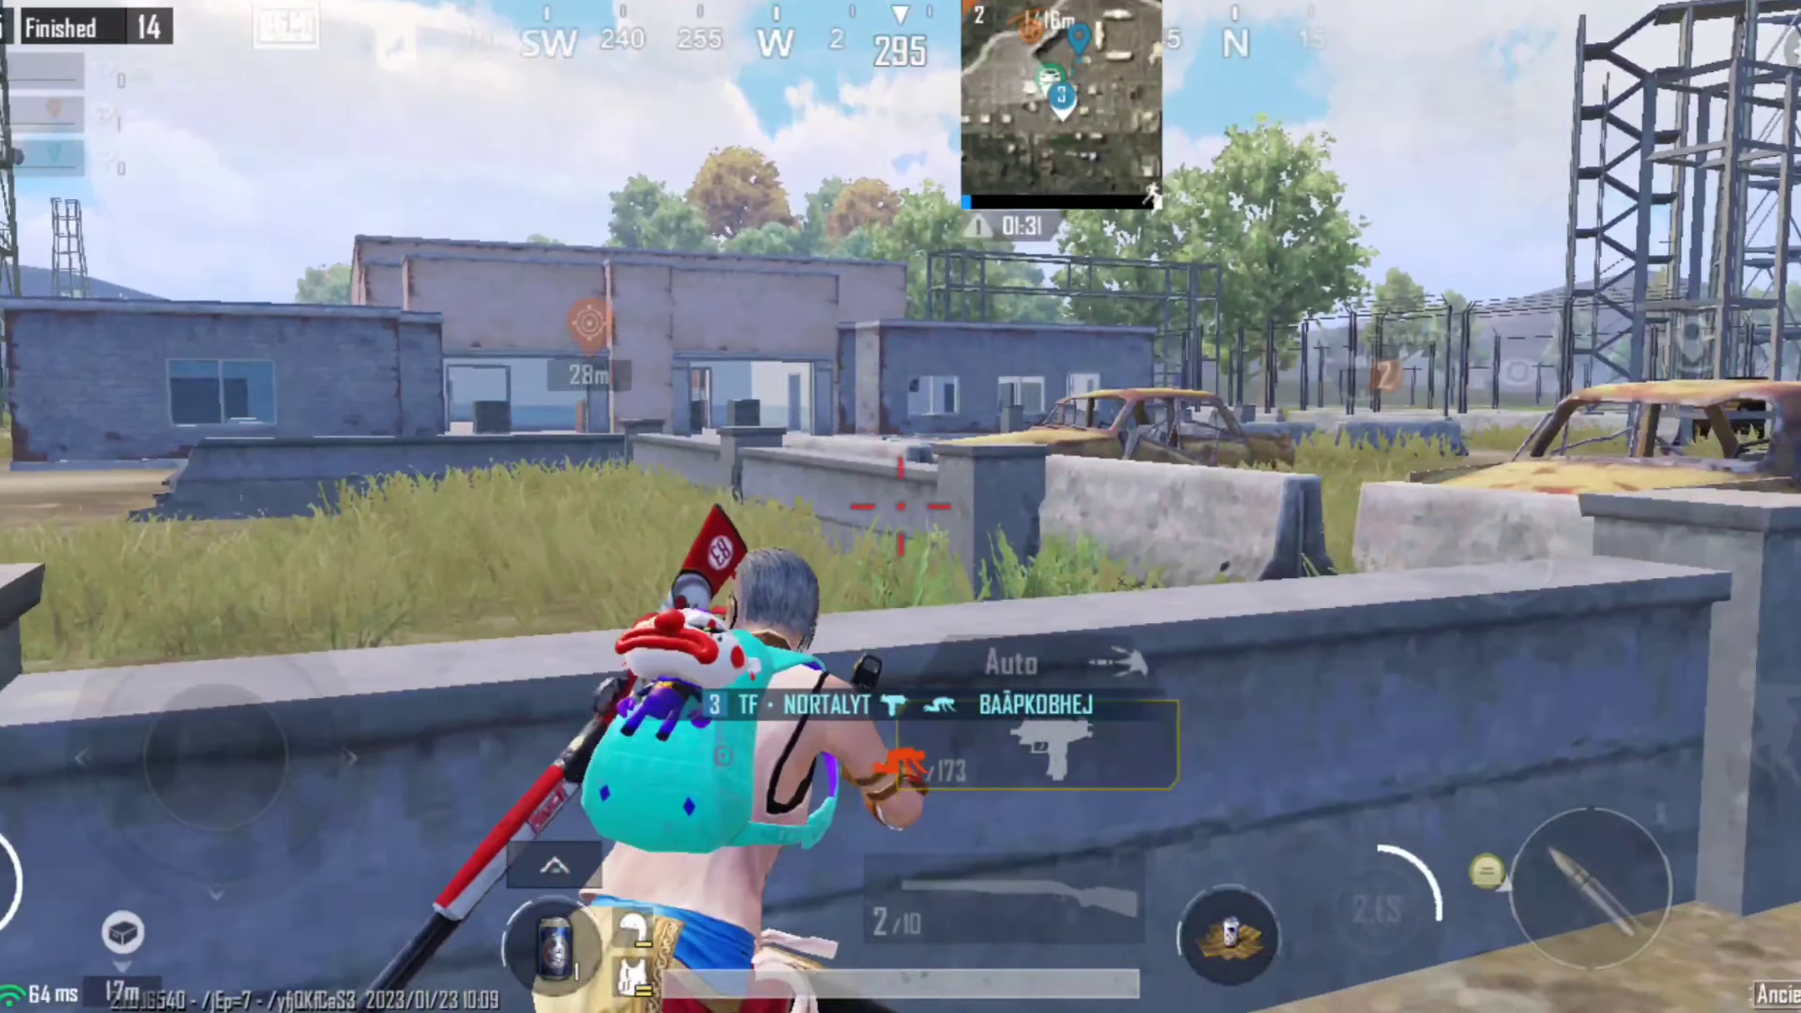